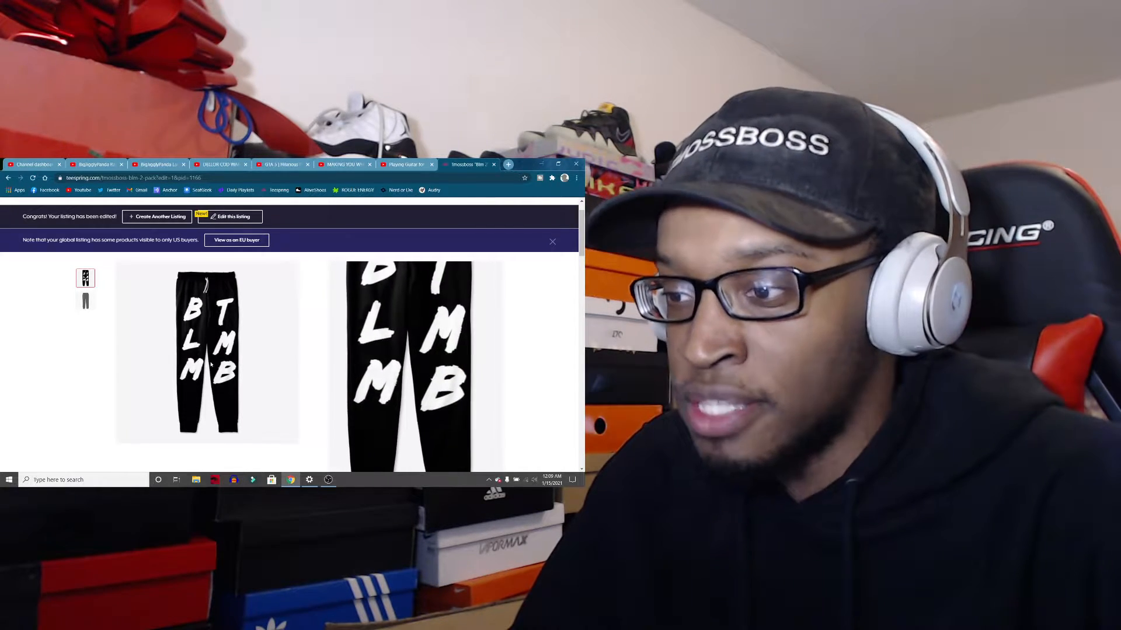
Step: Scroll the BLM 2 PACK listing to show the pack title and Organic Long Sleeve Tee
scroll(down, 3)
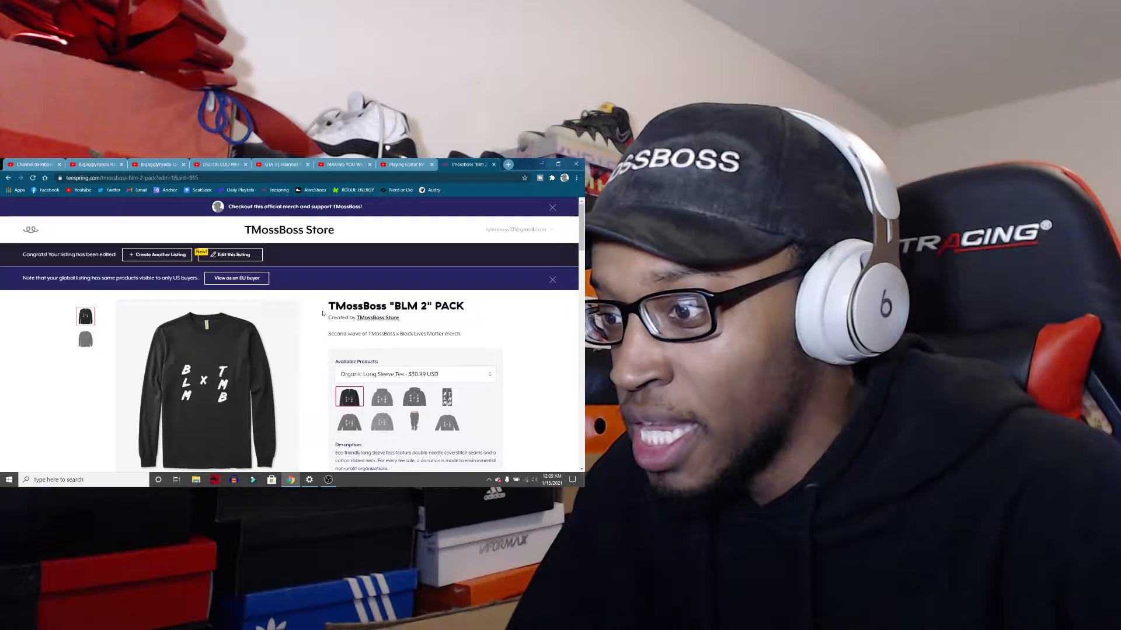
scroll(down, 3)
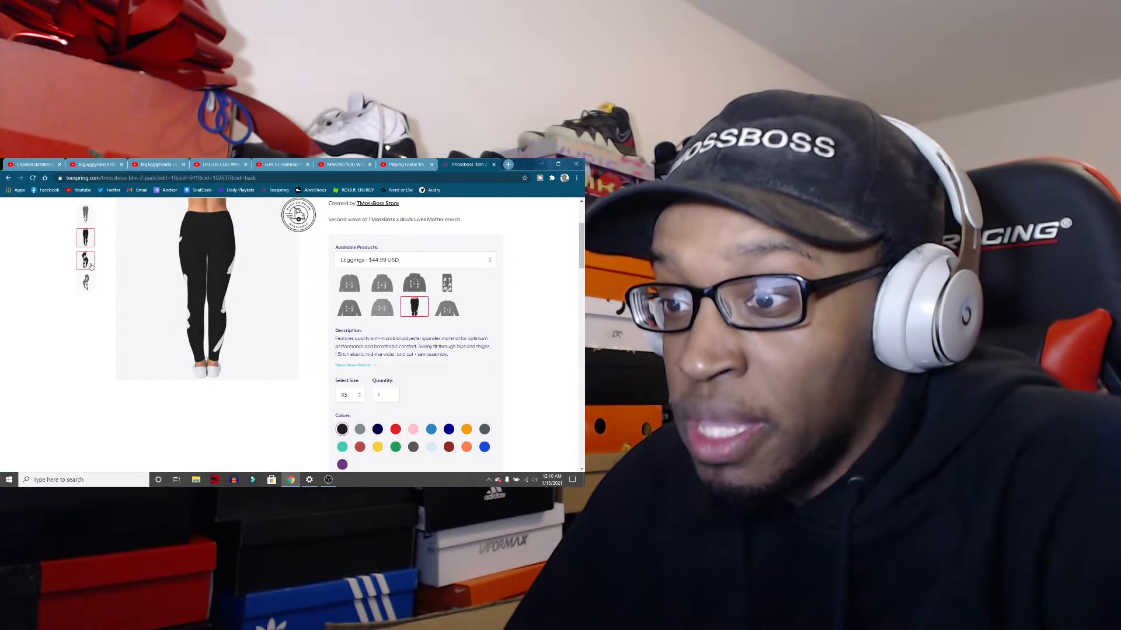
Step: Switch leggings thumbnails to the side view showing the TMB lettering down the leg
click(85, 283)
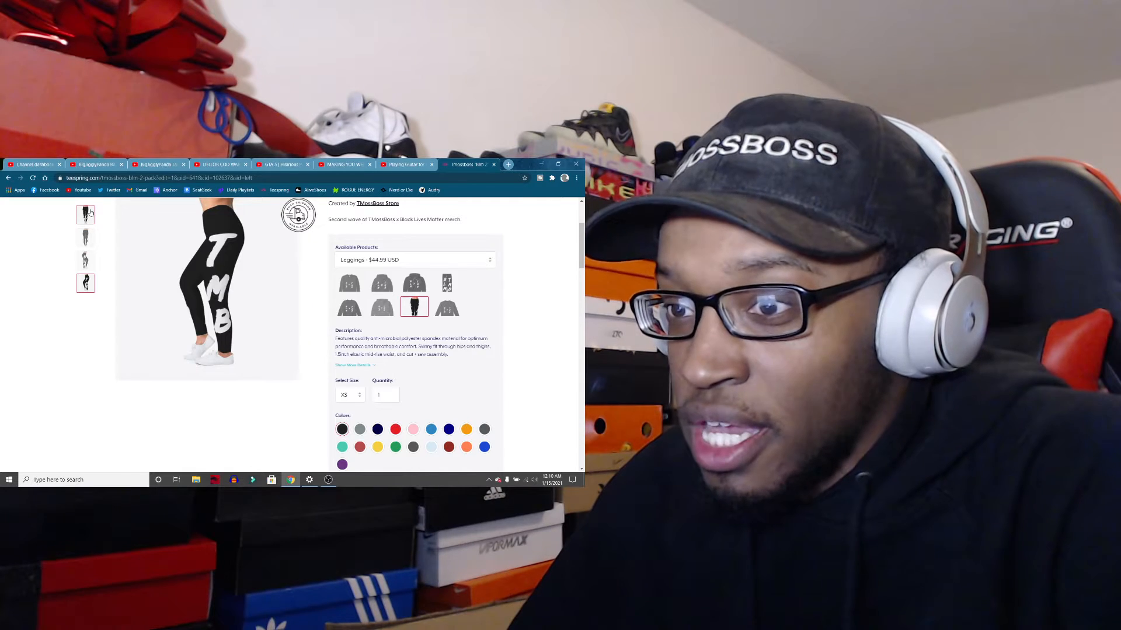
click(86, 237)
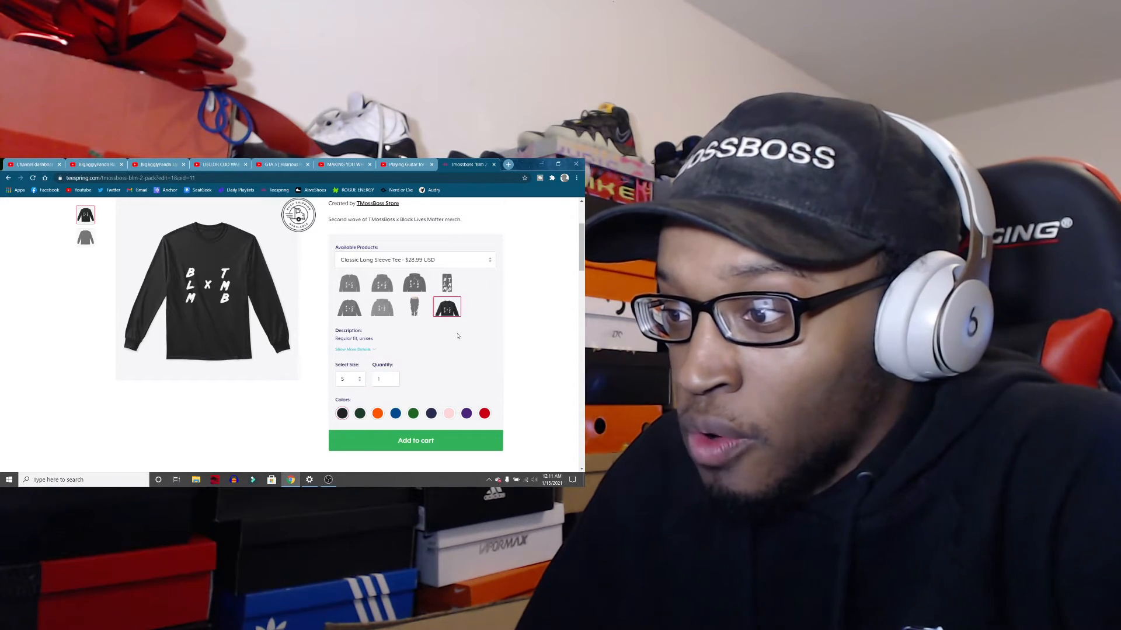
mouse_move(310, 431)
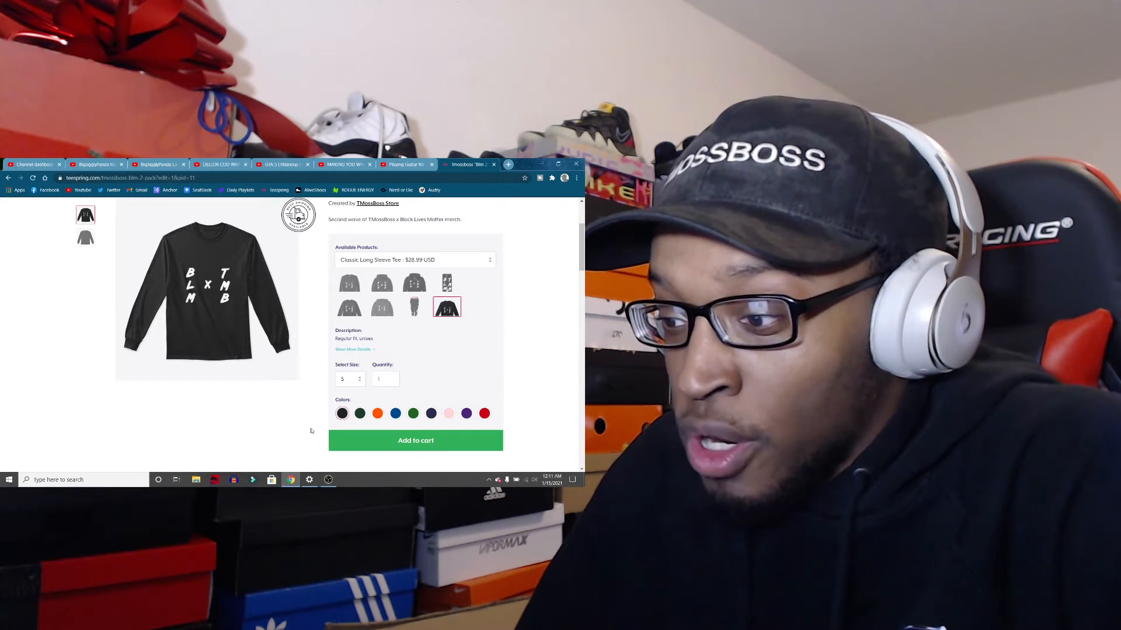